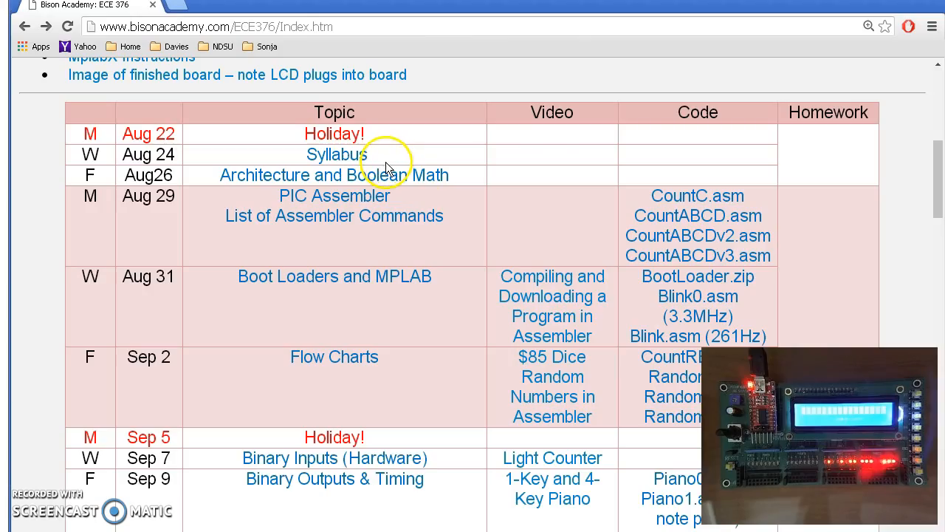
pyautogui.moveTo(667, 340)
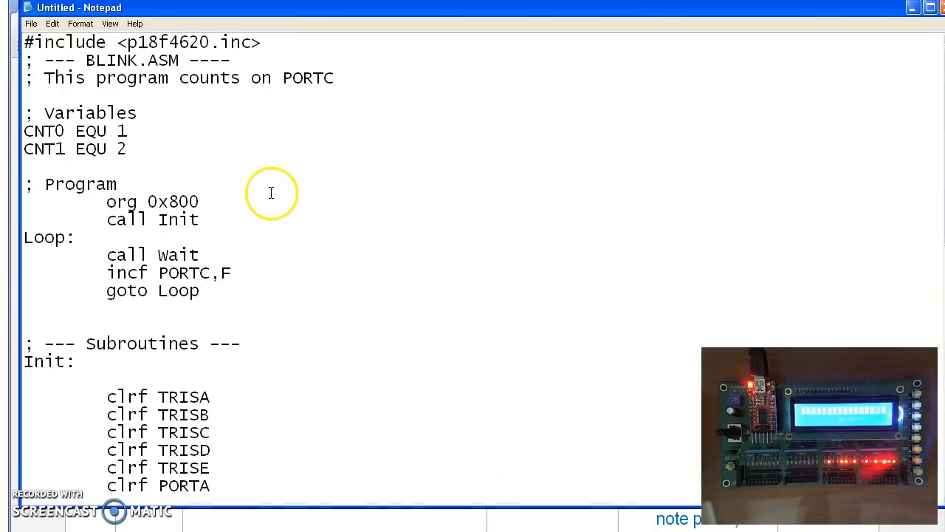
pyautogui.moveTo(174, 177)
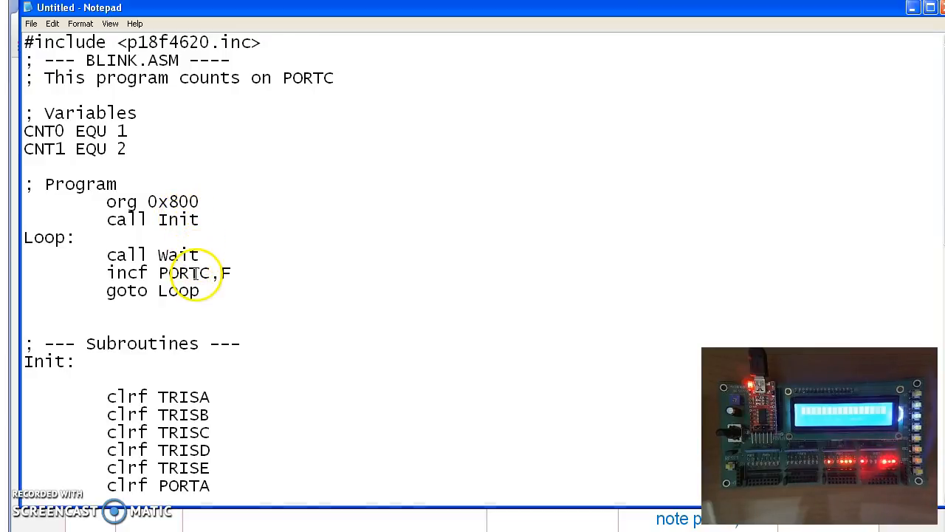
# - Scroll through Blink.asm to the end of the Wait routine where the CNT2 countdown and 'goto Loop3' are added
pyautogui.scroll(-3)
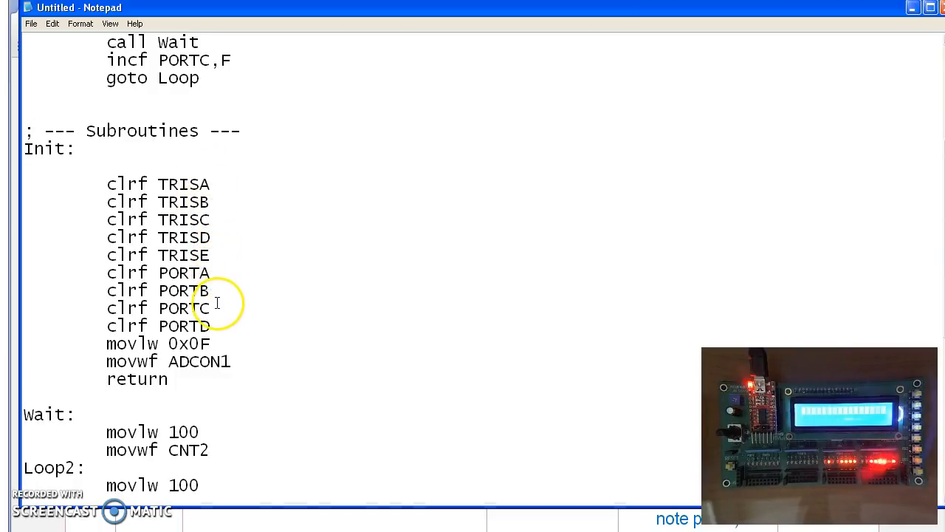
pyautogui.scroll(3)
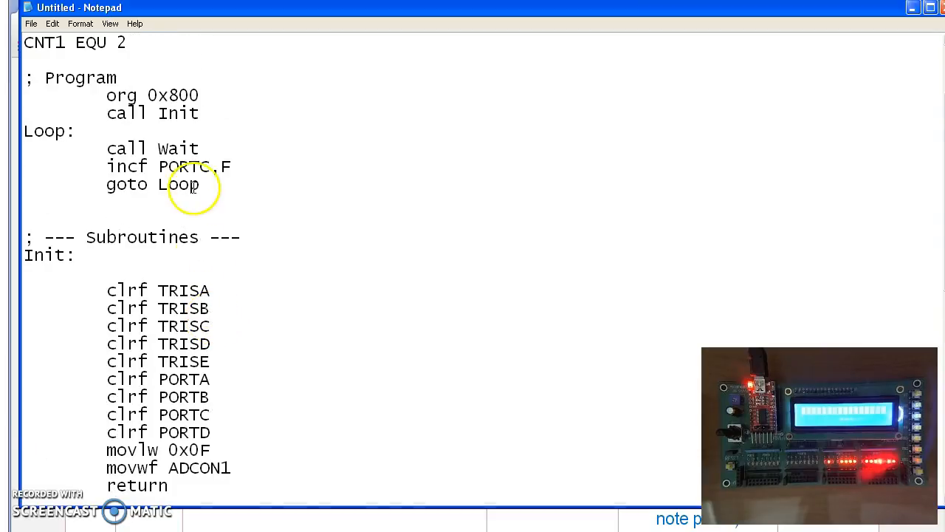
pyautogui.scroll(-3)
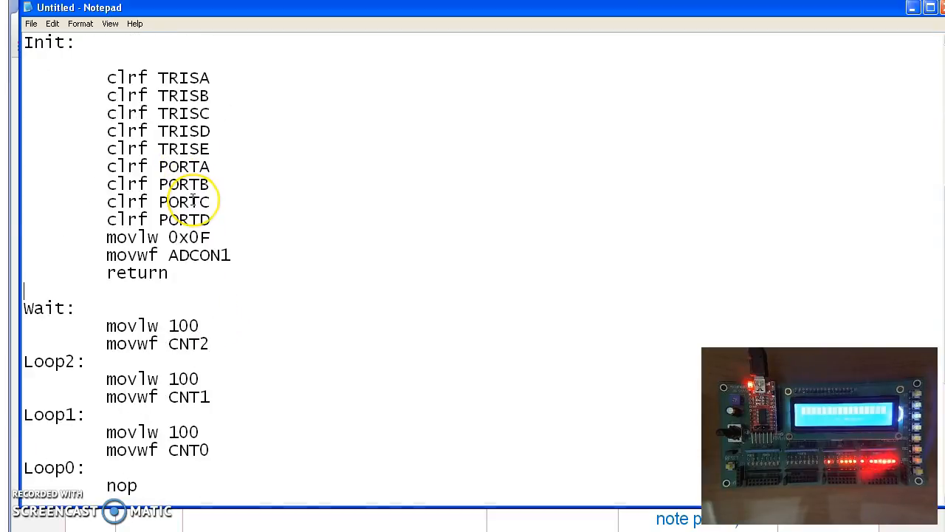
pyautogui.scroll(-3)
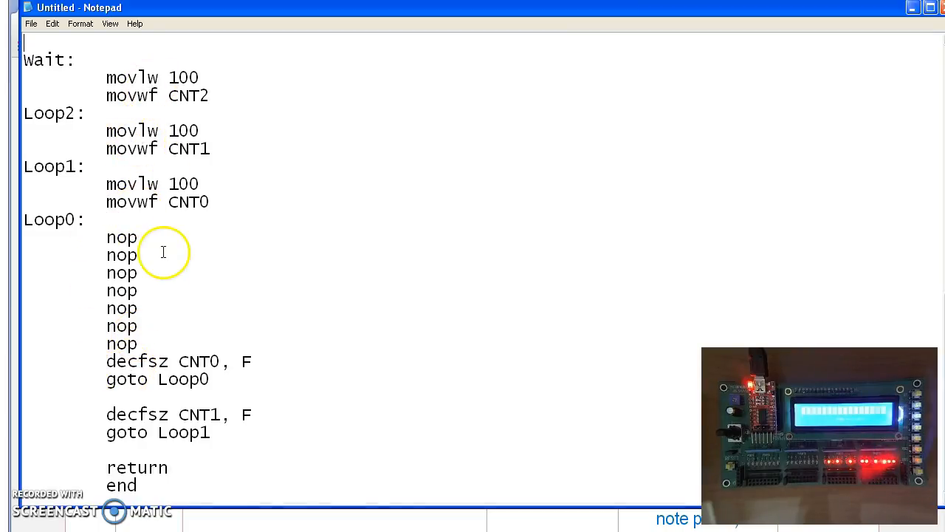
pyautogui.moveTo(133, 236)
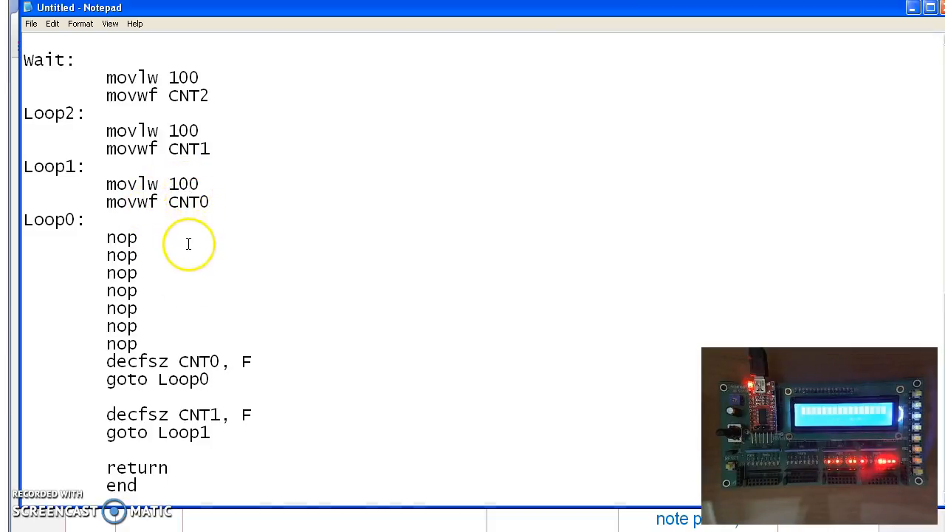
pyautogui.moveTo(180, 372)
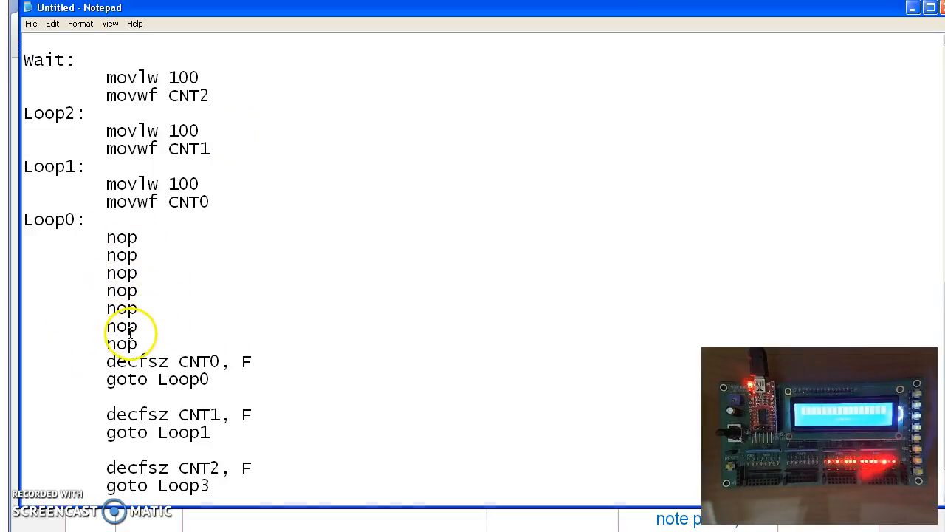
pyautogui.moveTo(192, 198)
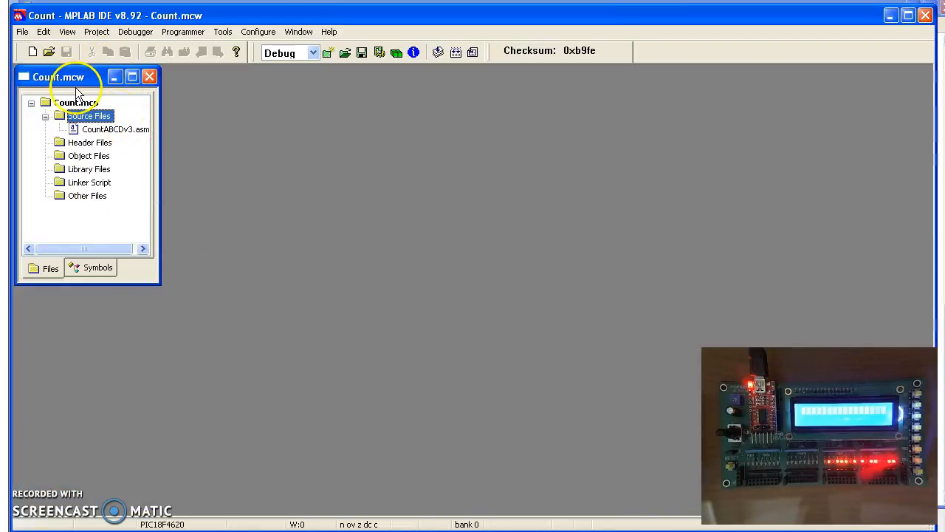
# - Create a new source file with the blink code and save it as Blink.asm in the Assembler folder
pyautogui.click(22, 31)
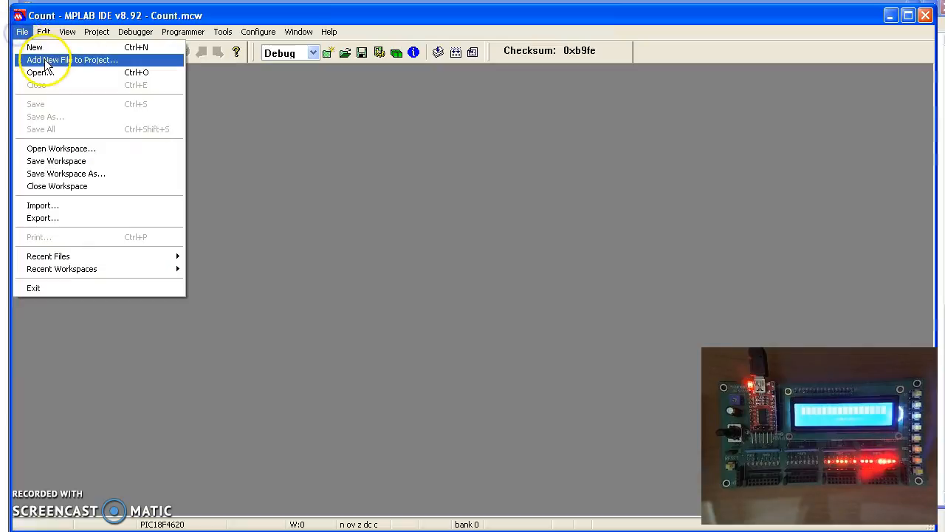
pyautogui.click(35, 46)
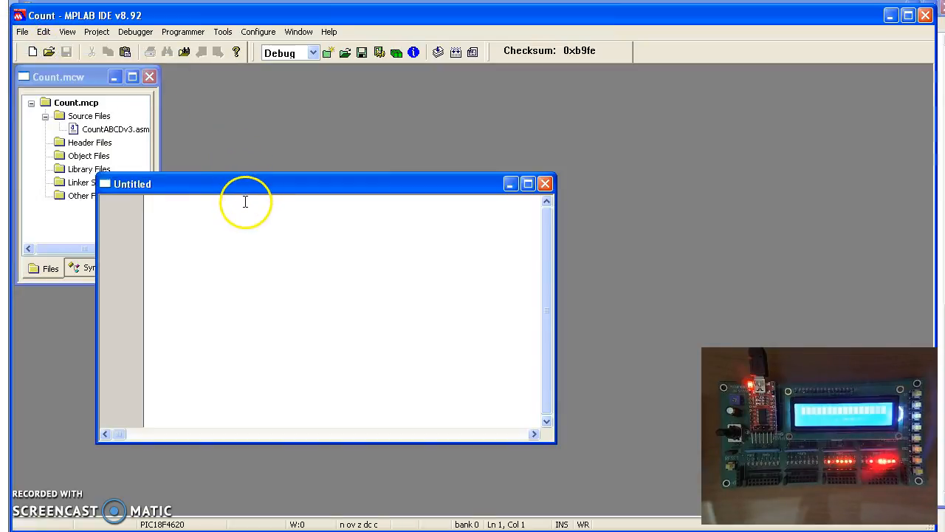
pyautogui.click(20, 31)
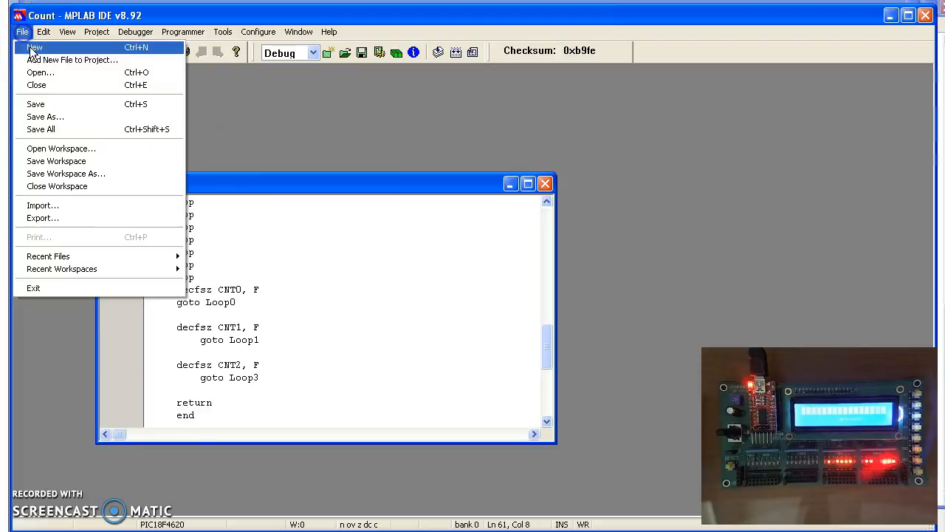
pyautogui.click(34, 46)
pyautogui.write('Blink')
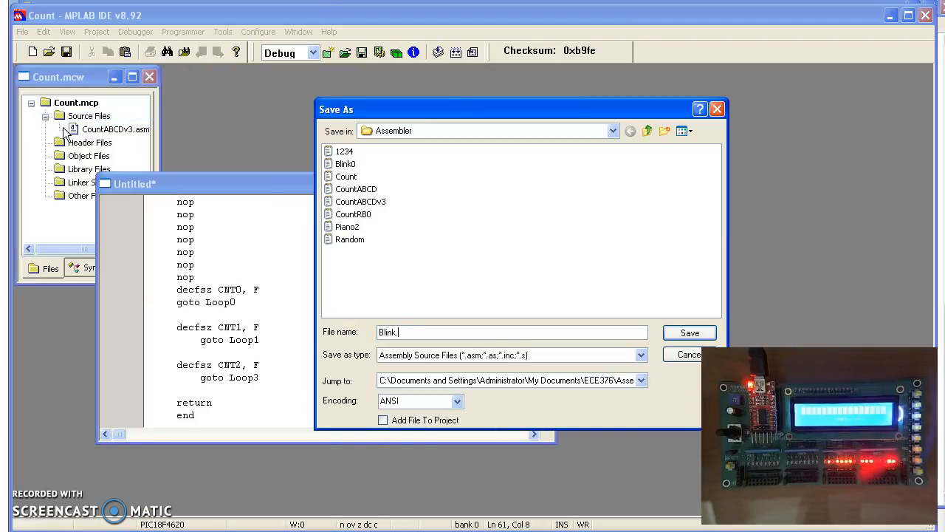
pyautogui.click(688, 332)
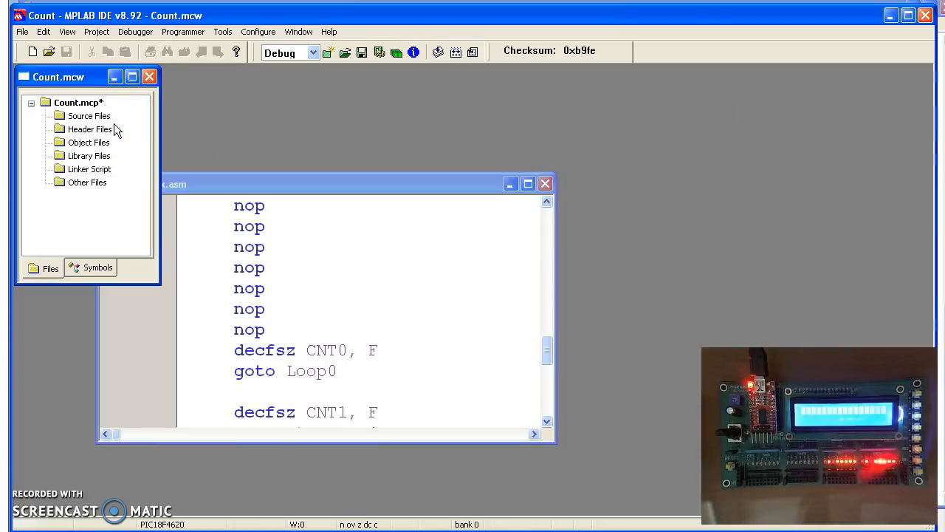
# - Add Blink.asm to the project's source files
pyautogui.rightClick(88, 115)
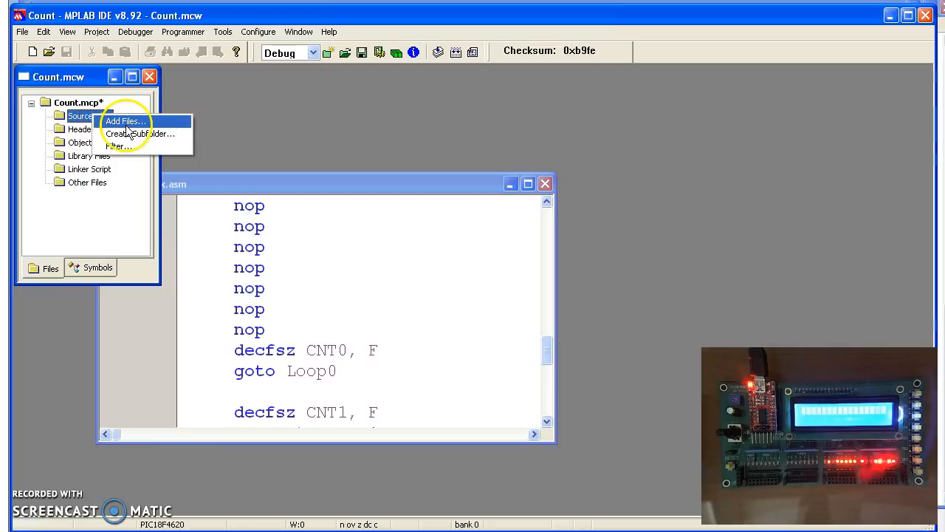
pyautogui.click(124, 121)
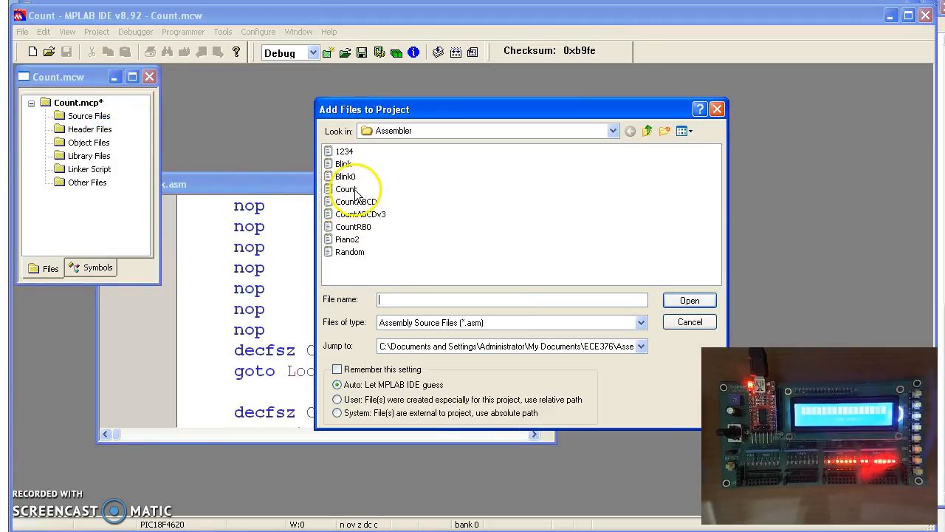
pyautogui.click(344, 163)
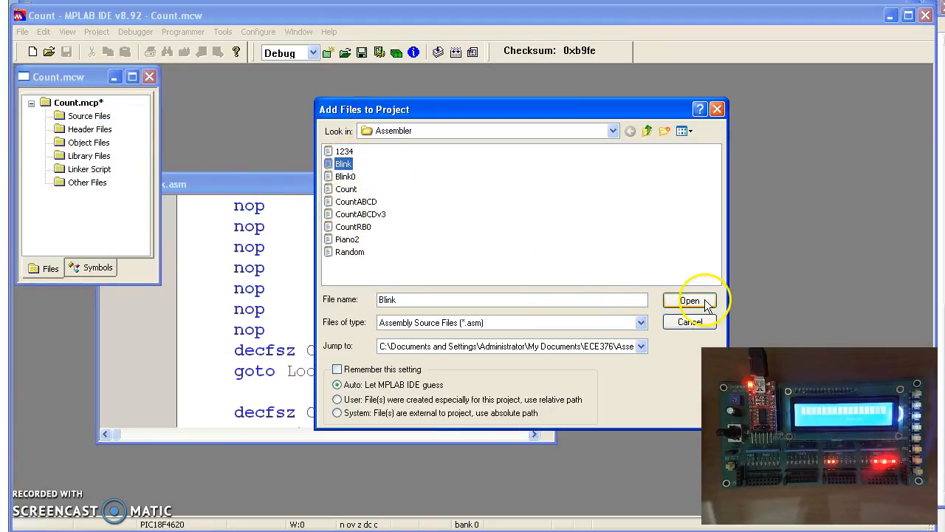
pyautogui.click(690, 302)
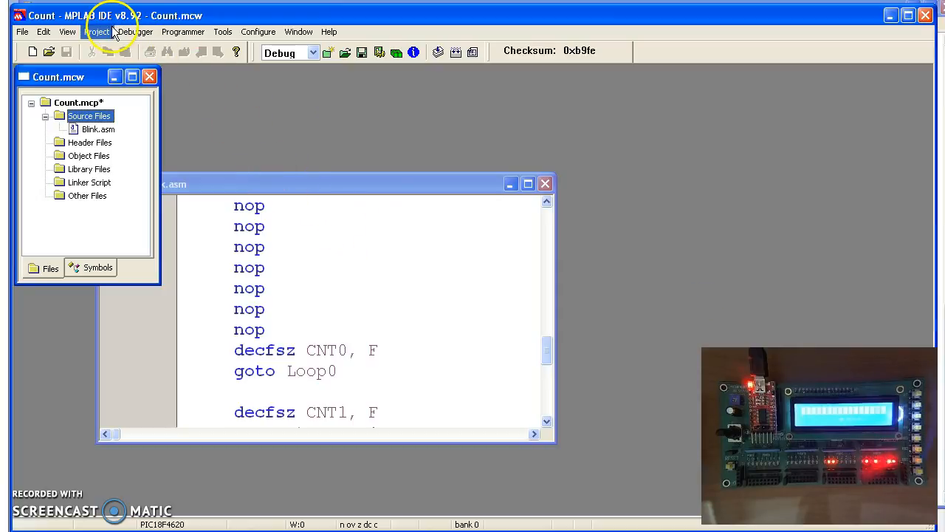
# - Review the MPASM Assembler settings in the project's Build Options
pyautogui.click(98, 31)
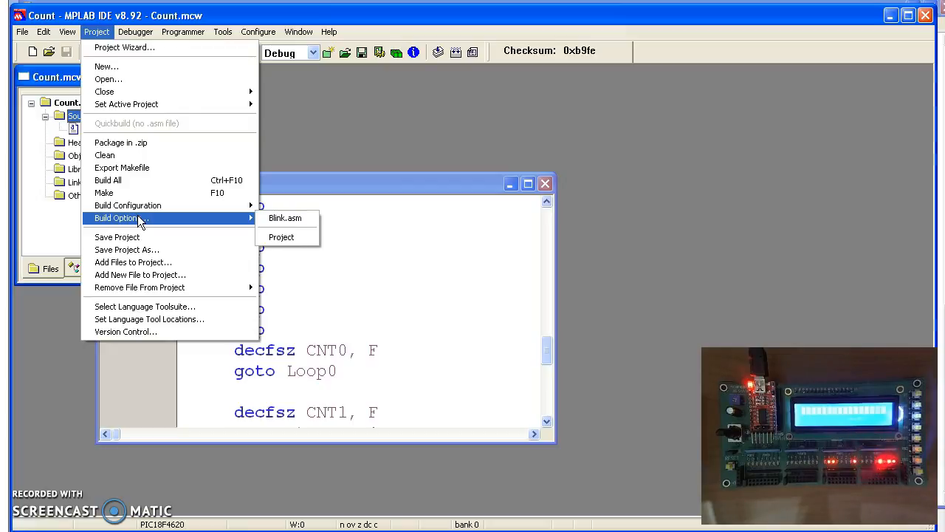
pyautogui.moveTo(199, 227)
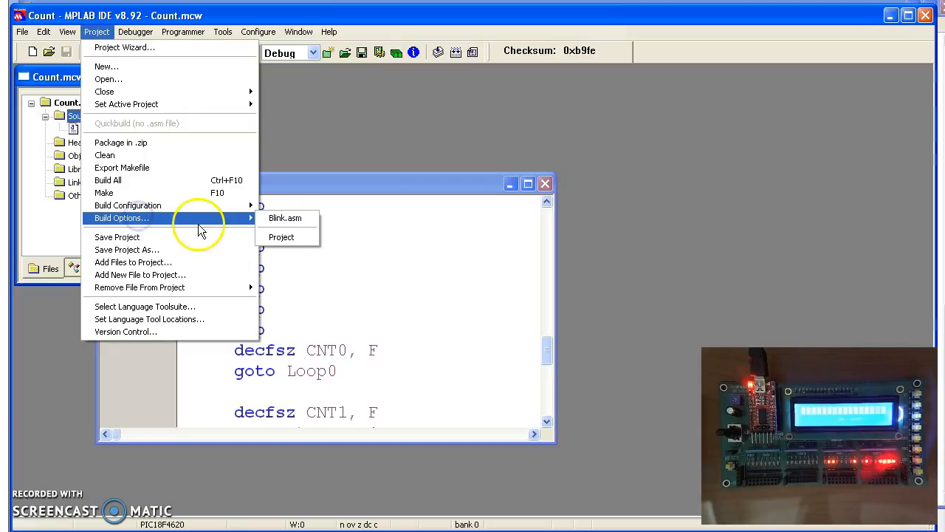
pyautogui.click(281, 237)
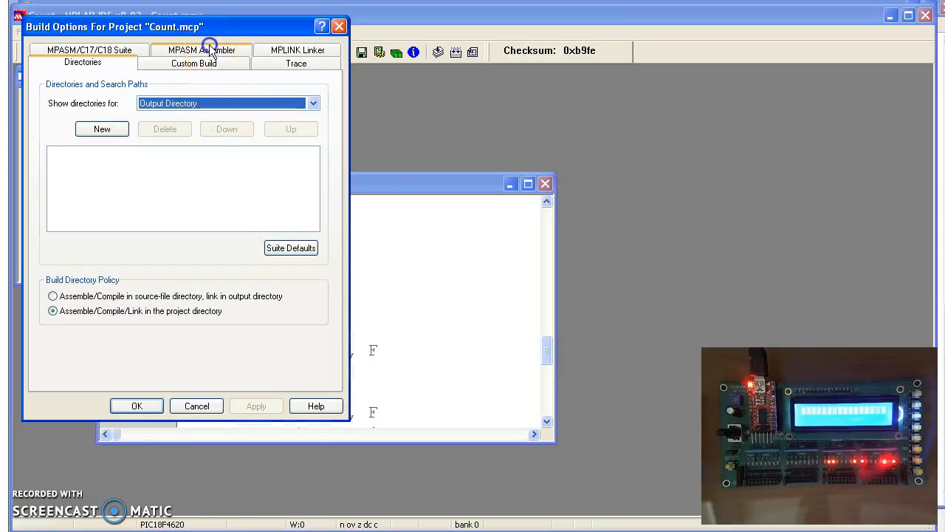
pyautogui.click(201, 50)
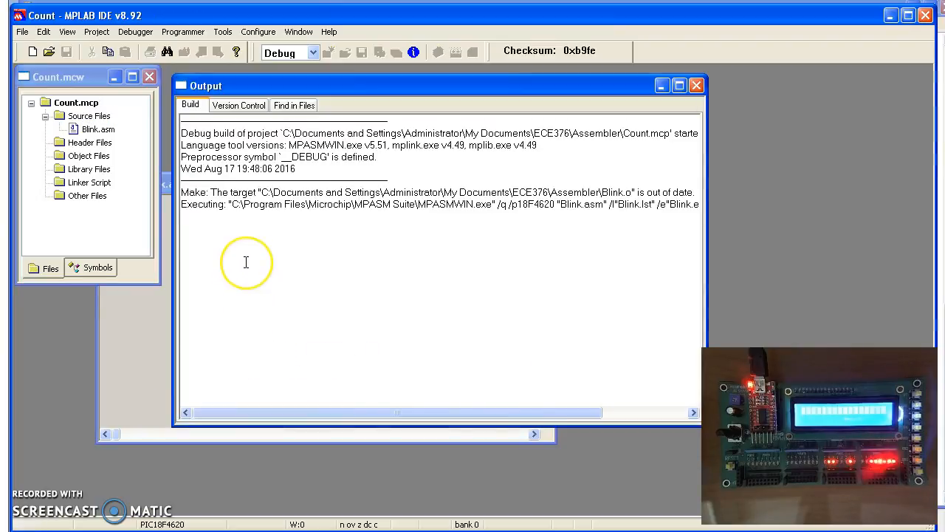
# - Declare 'CNT2 EQU 3' under the variables in the maximized Blink.asm window
pyautogui.click(328, 51)
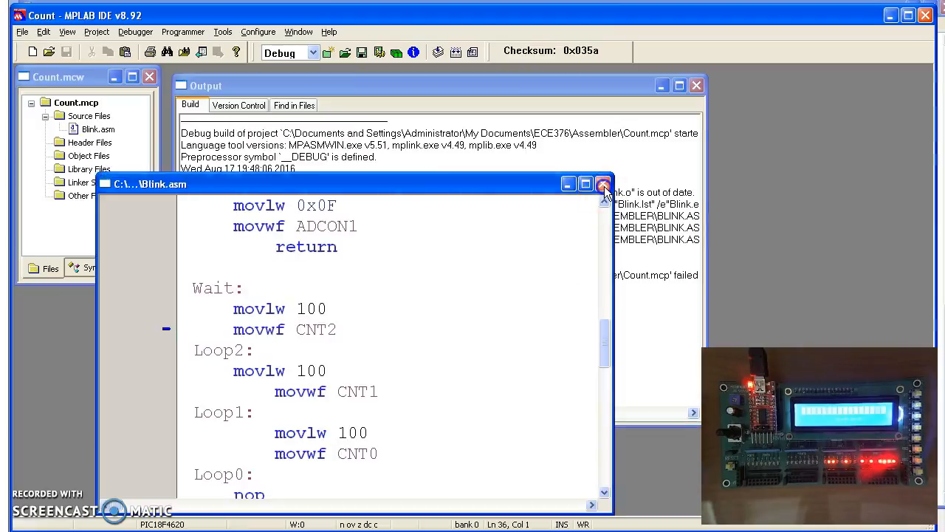
pyautogui.click(602, 184)
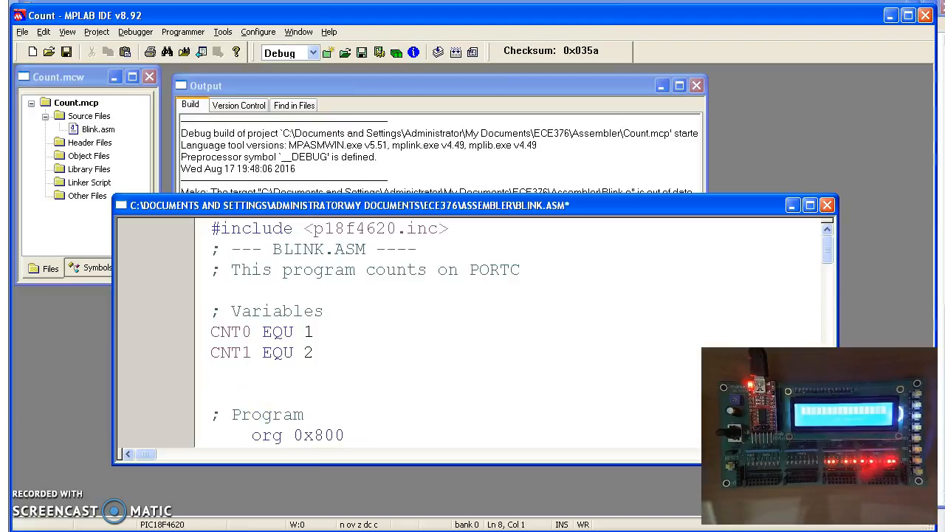
pyautogui.write('CNT2')
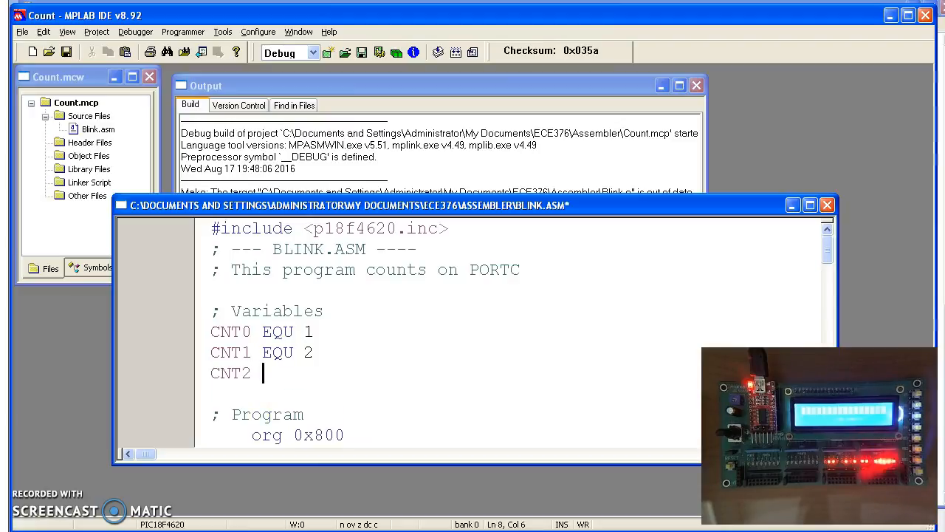
pyautogui.write('EQU 3')
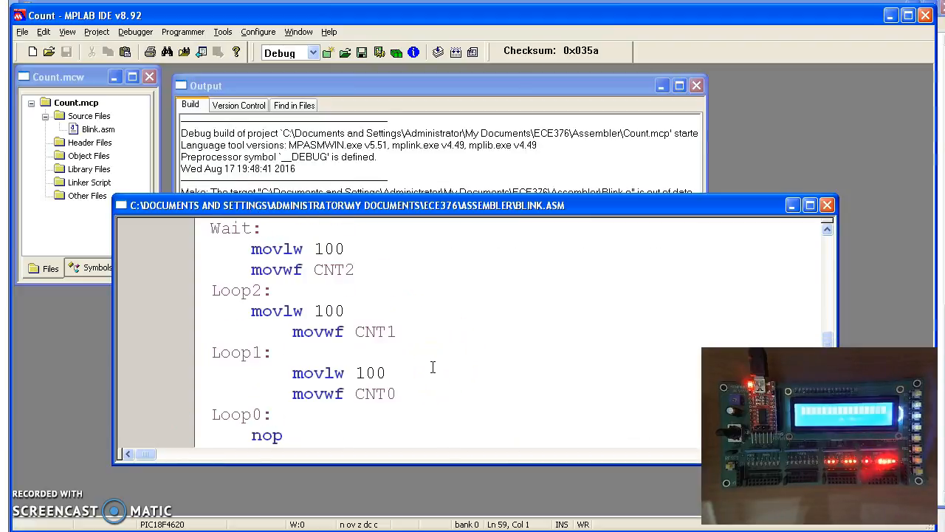
# - Correct the outer delay loop's jump to 'goto Loop2' and rebuild
pyautogui.scroll(-3)
pyautogui.write('goto Loop3')
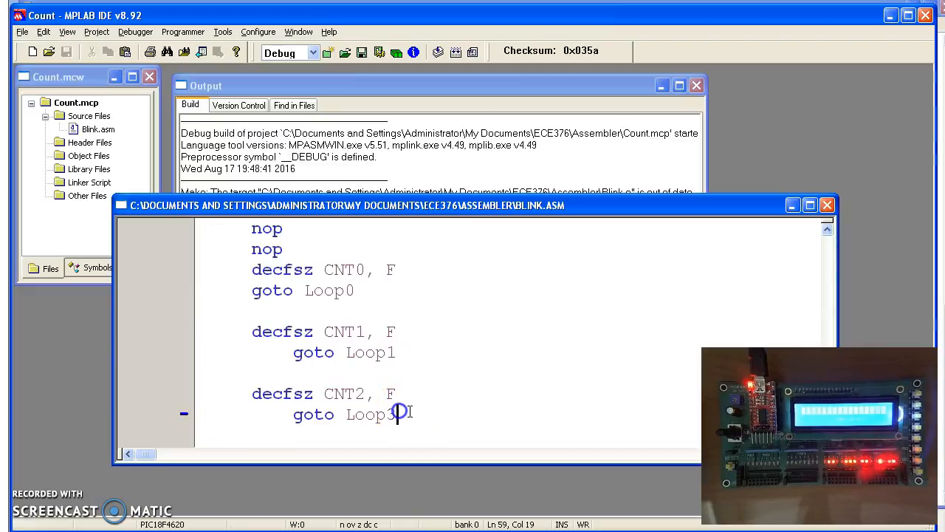
pyautogui.write('2')
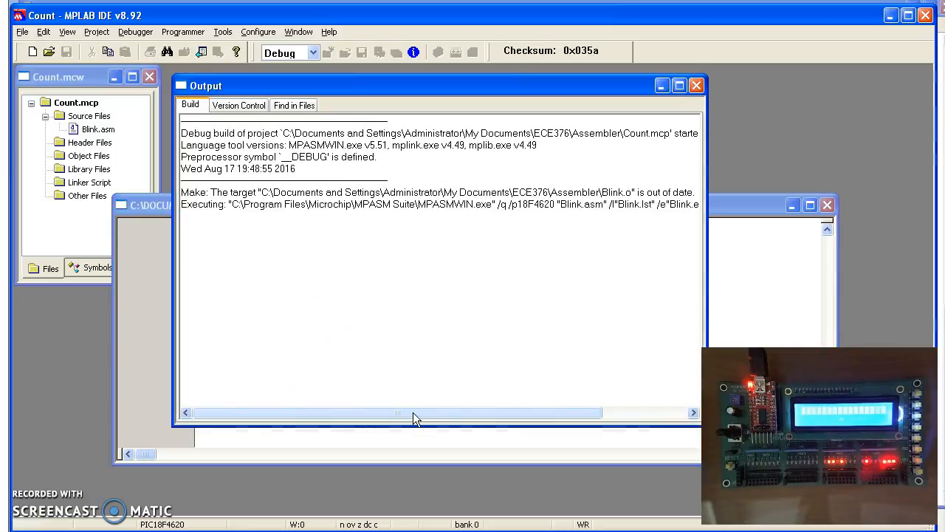
# - Switch from MPLAB to the HyperTerminal session where the board awaits a hex file
pyautogui.click(328, 51)
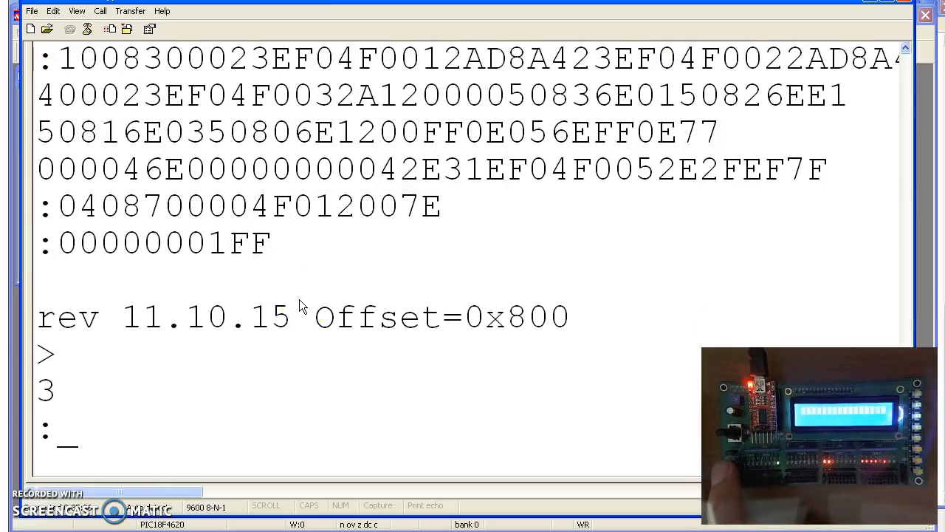
# - Send Blink.HEX to the PIC board via Transfer > Send Text File with a *.hex filter
pyautogui.click(130, 10)
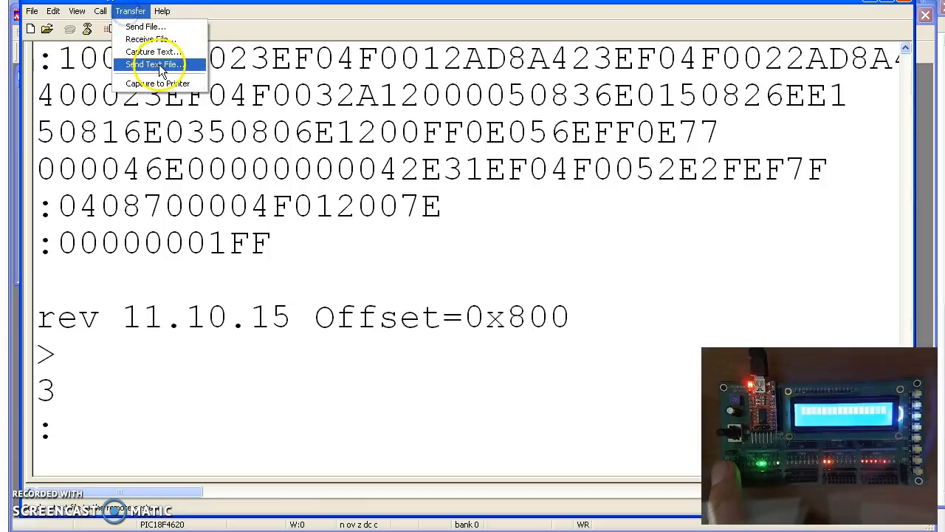
pyautogui.click(154, 65)
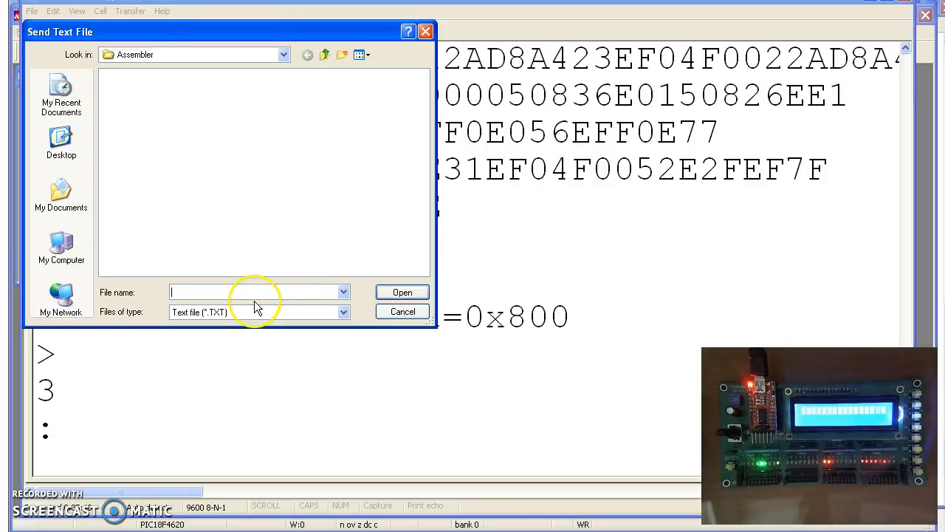
pyautogui.write('*.hex')
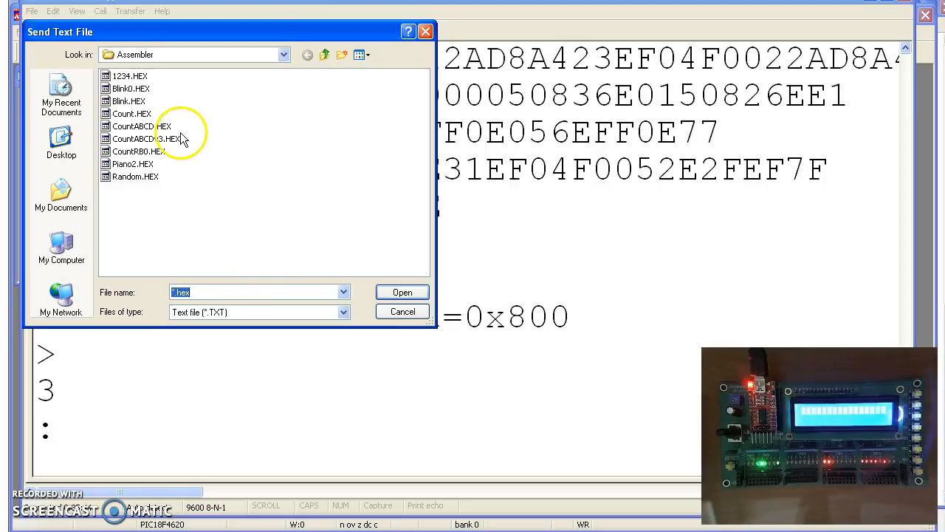
pyautogui.click(127, 101)
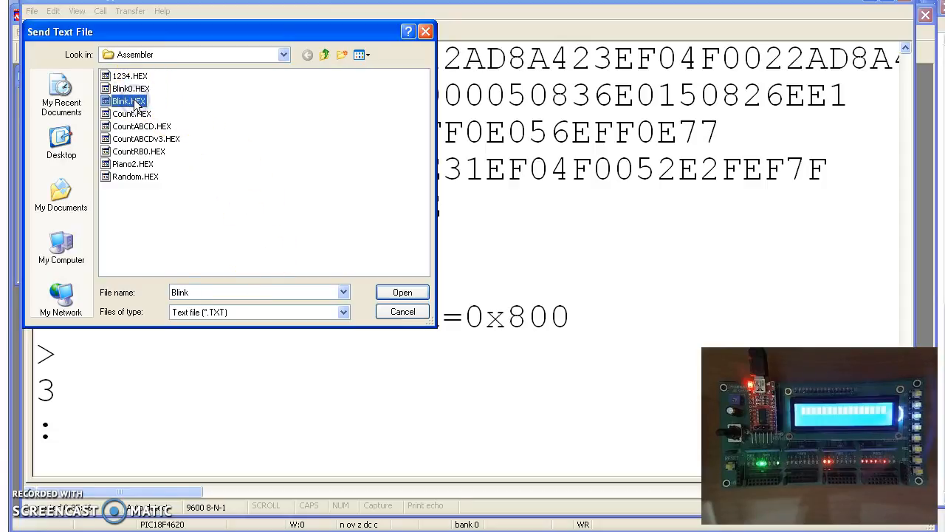
pyautogui.click(402, 292)
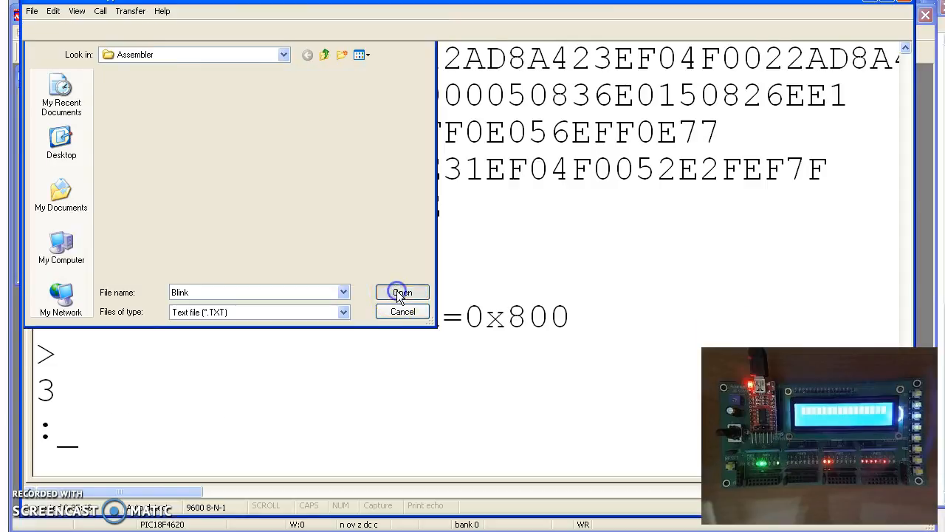
pyautogui.click(402, 292)
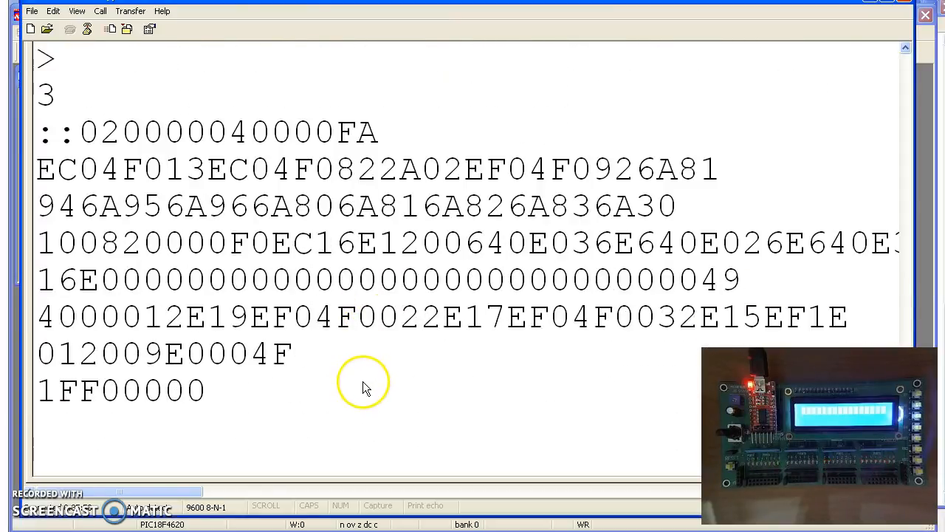